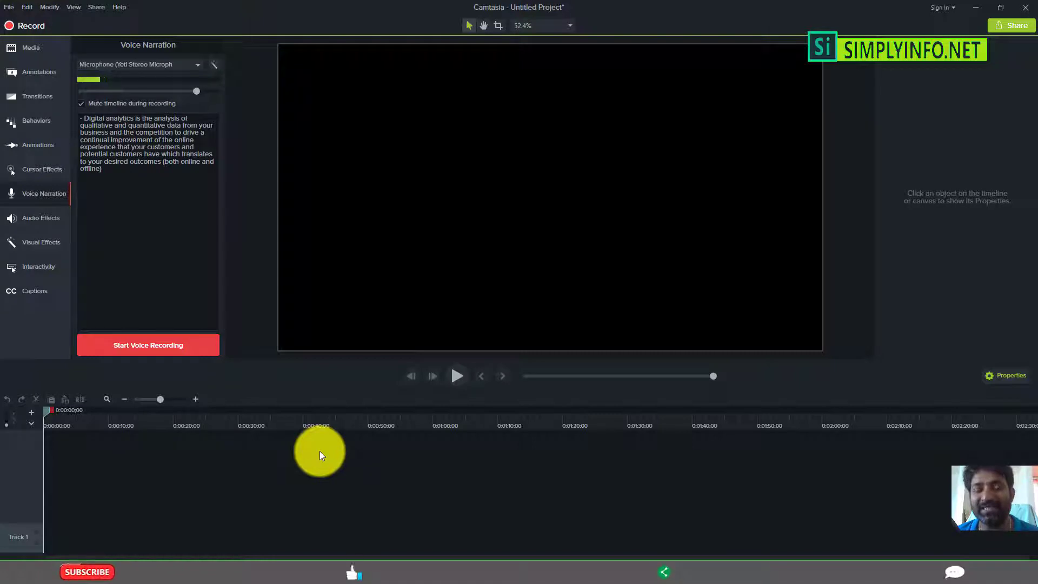
mouse_move(324, 463)
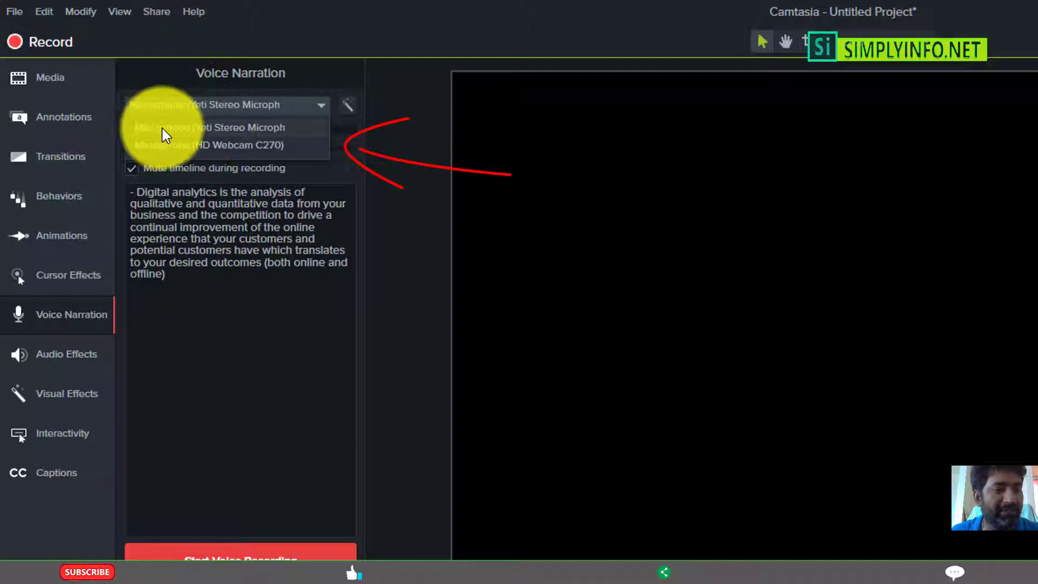
mouse_move(409, 289)
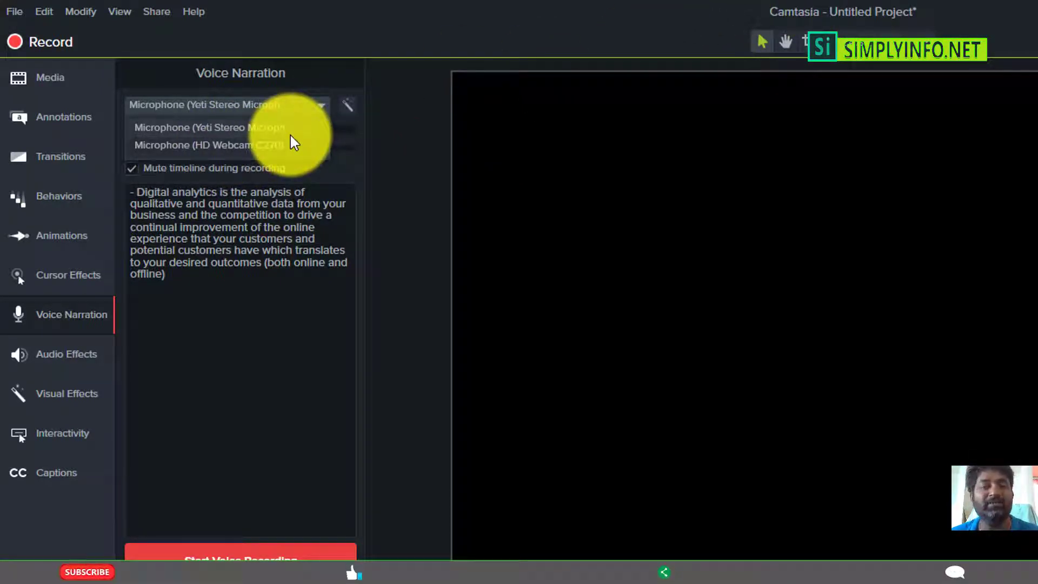
mouse_move(413, 265)
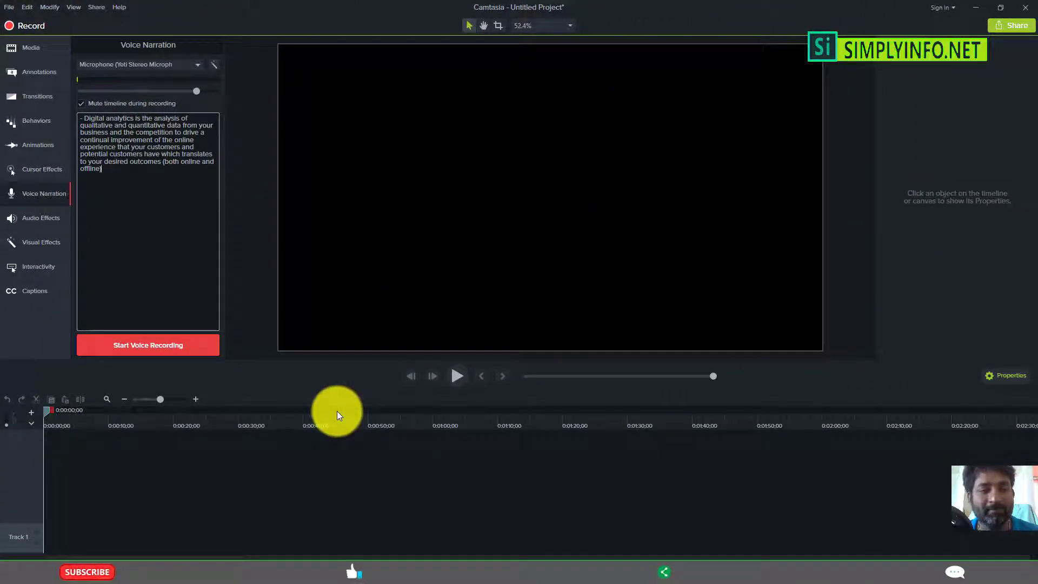
mouse_move(96, 147)
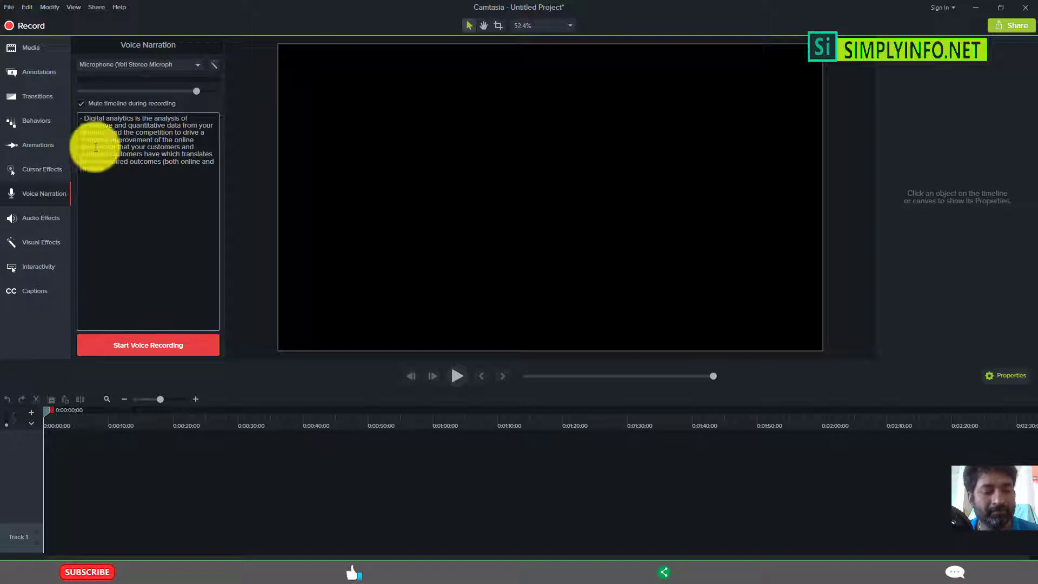
Select the pasted narration script and start recording the voice narration
click(148, 345)
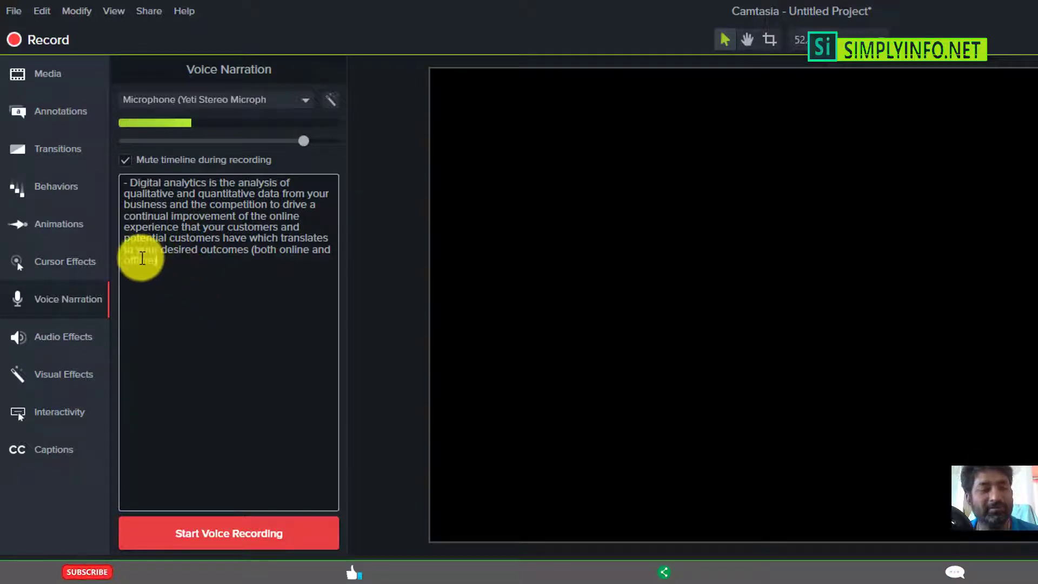
key(ctrl+a)
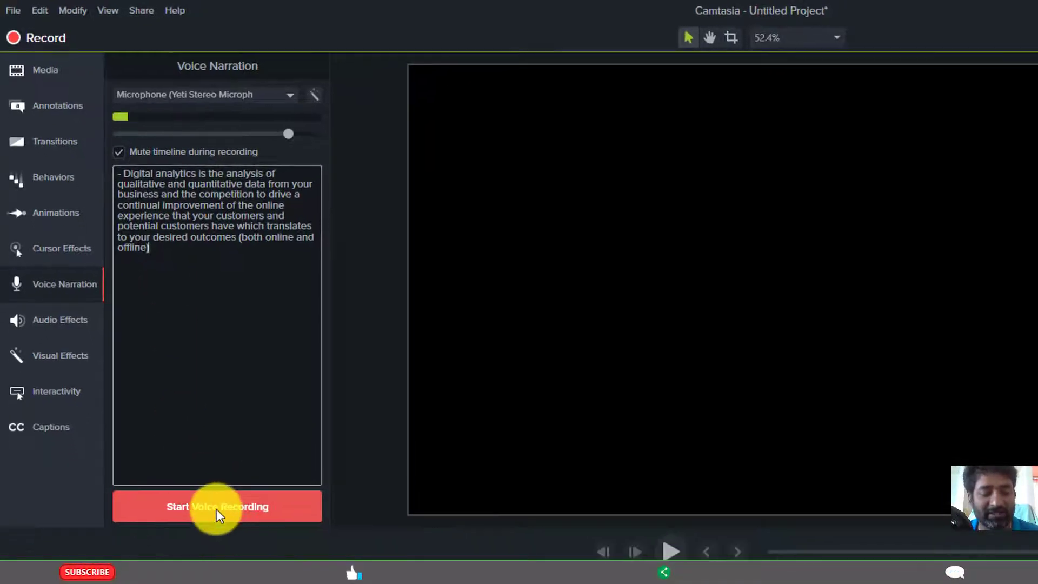
click(217, 506)
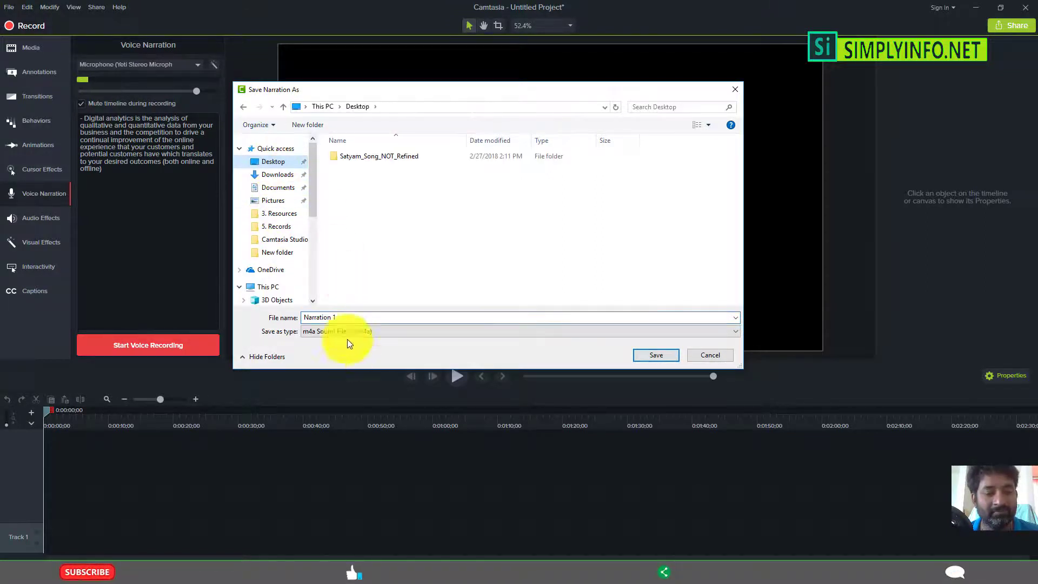
Name the narration file 'Narration 01' and save it
click(353, 318)
text(0)
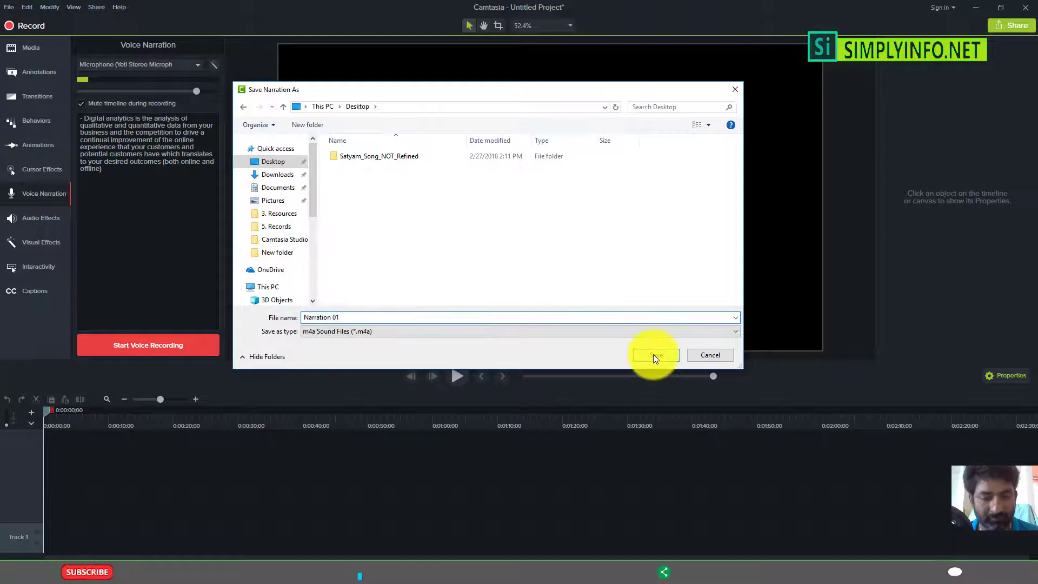
click(654, 354)
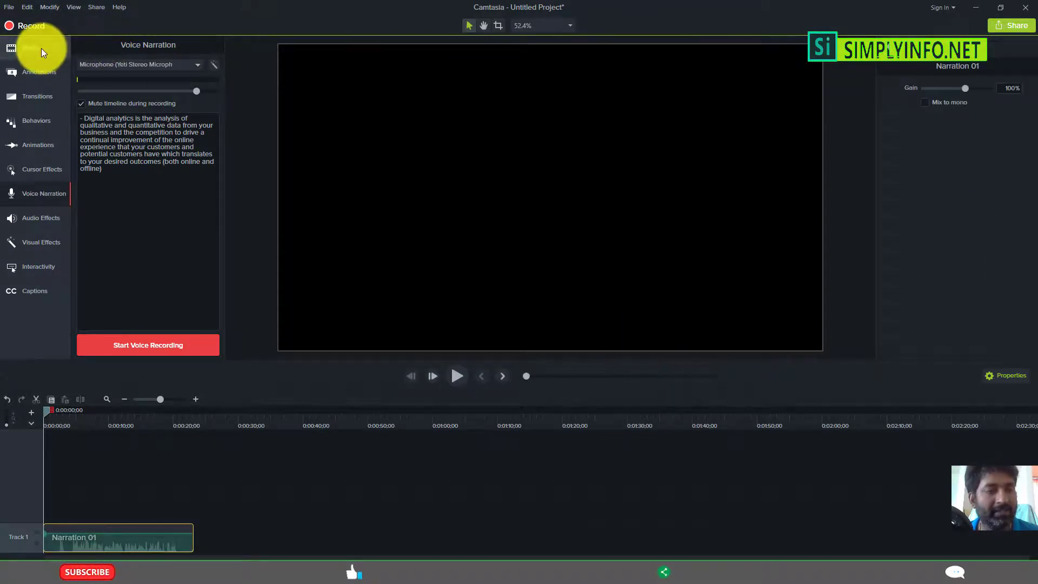
Show Narration 01.m4a in the Media Bin and play back the narration clip briefly
click(30, 48)
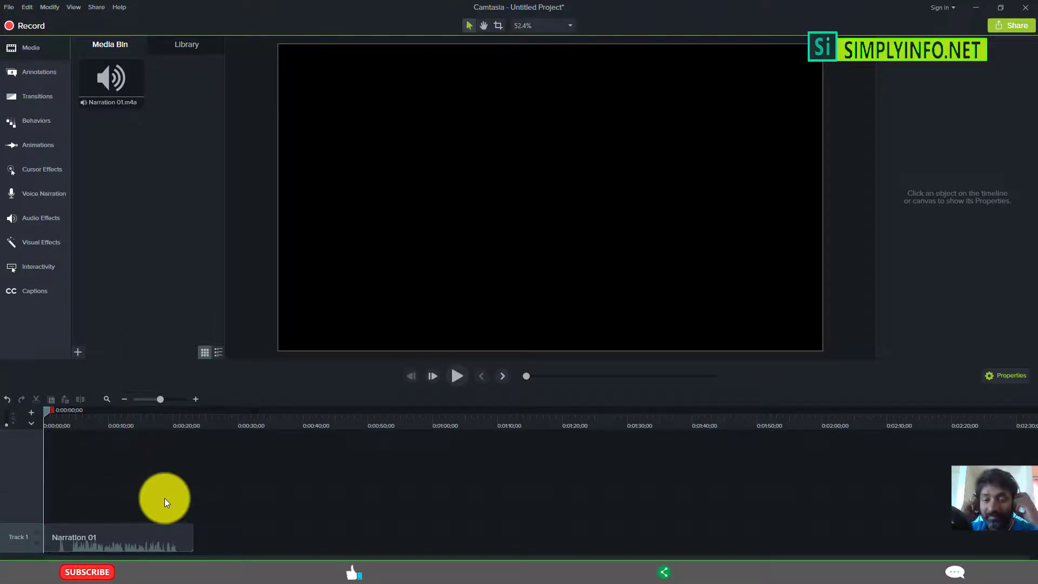
click(457, 376)
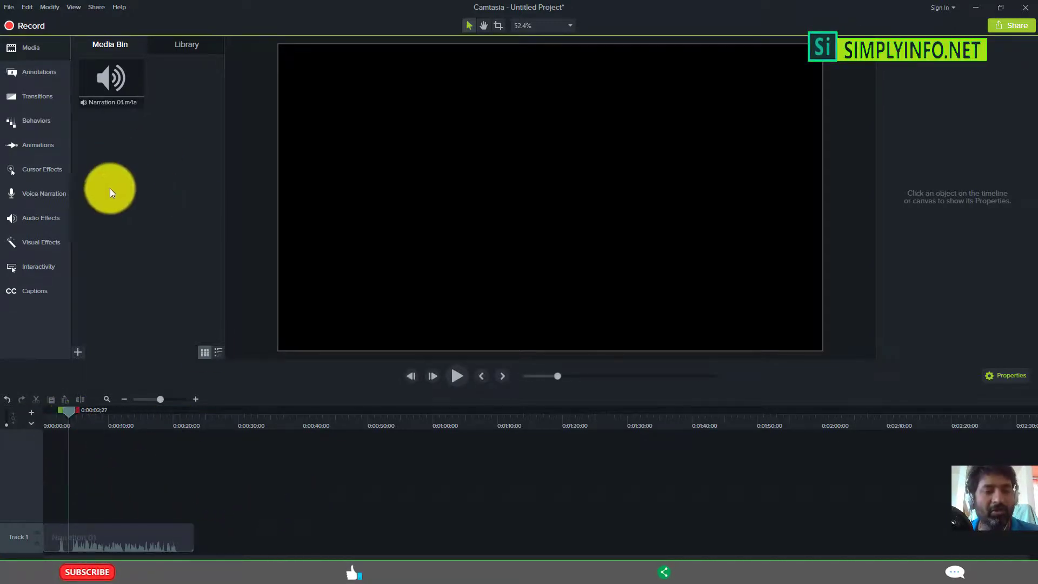
mouse_move(161, 309)
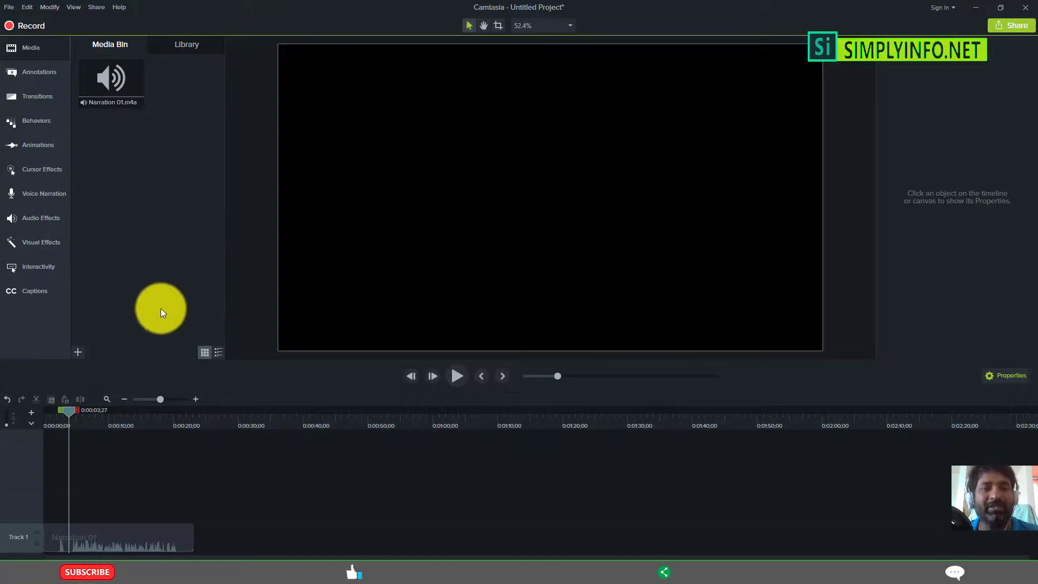
mouse_move(222, 525)
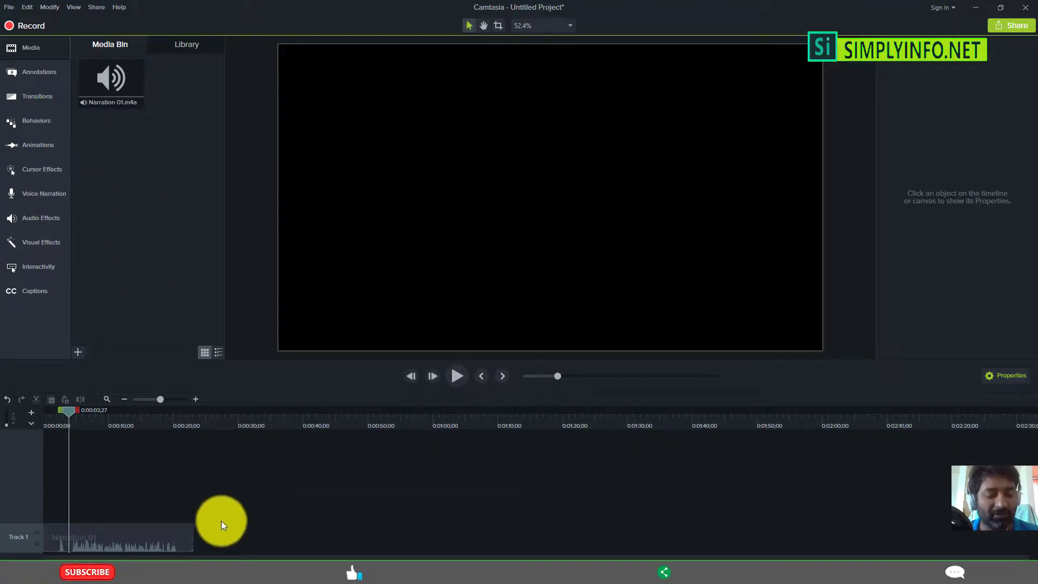
click(119, 537)
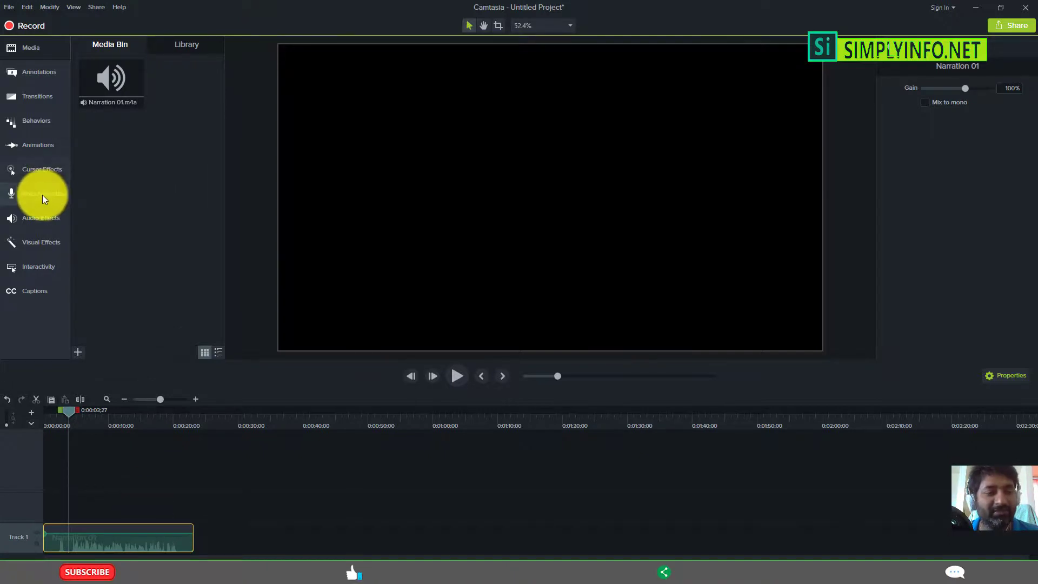
click(44, 194)
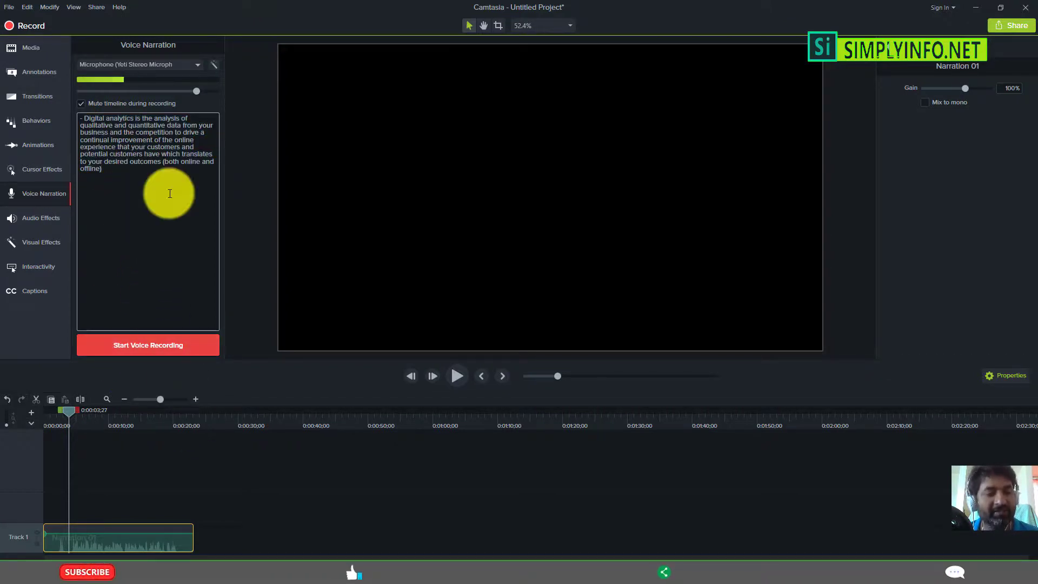
click(30, 47)
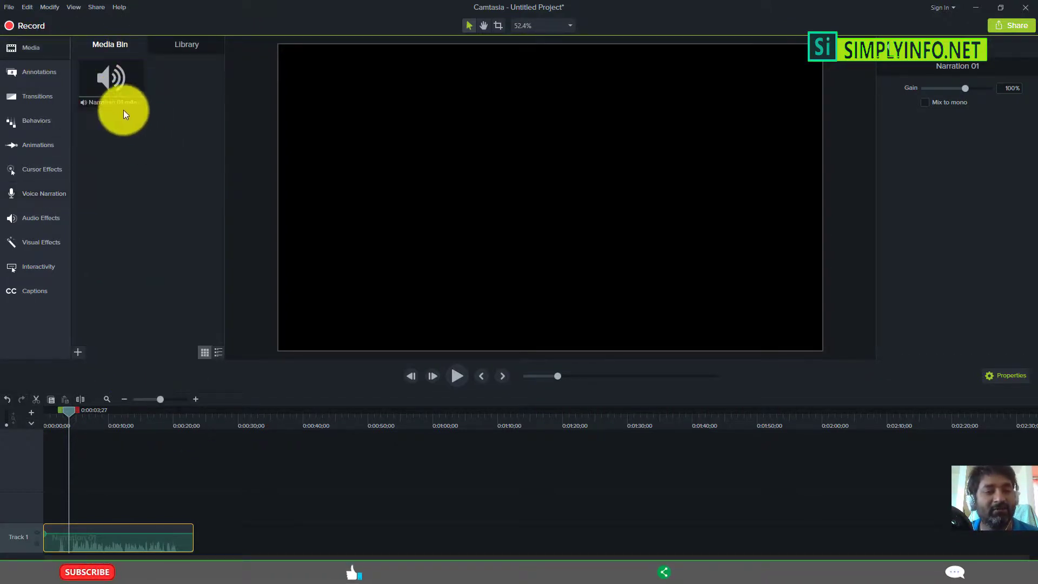